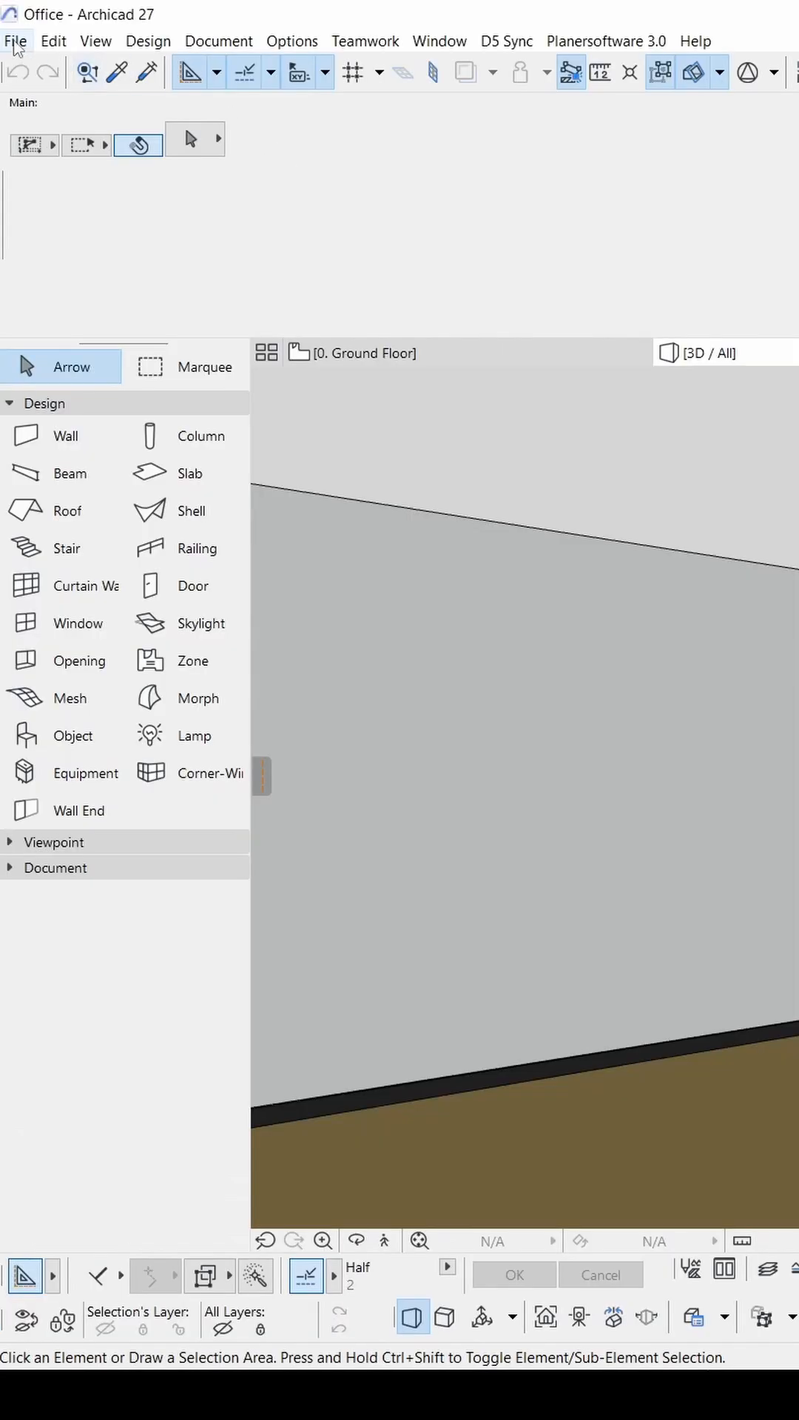
Export the Archicad 3D model as FBX, one mesh per element, textures embedded.
{"action": "left_click", "coordinate": [15, 41]}
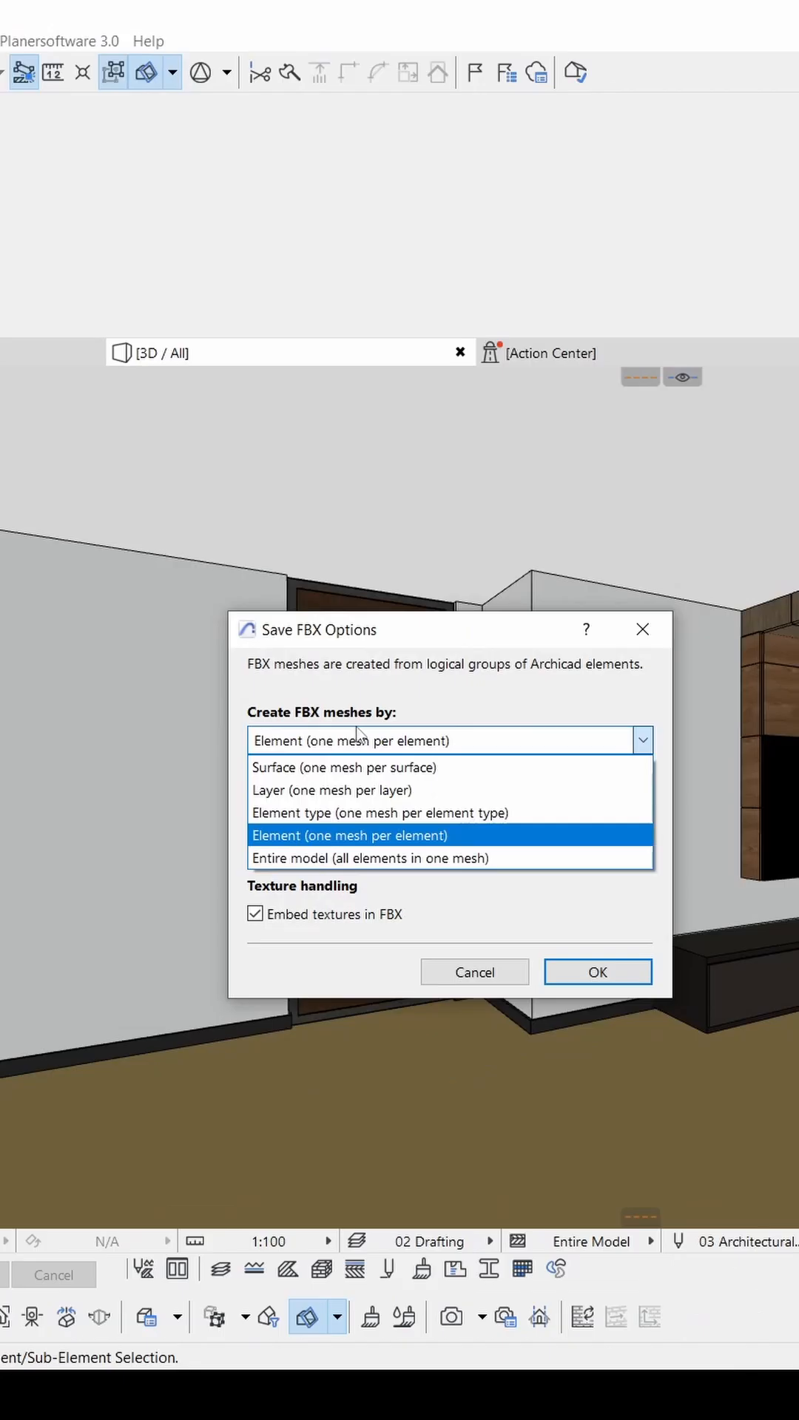
{"action": "mouse_move", "coordinate": [258, 850]}
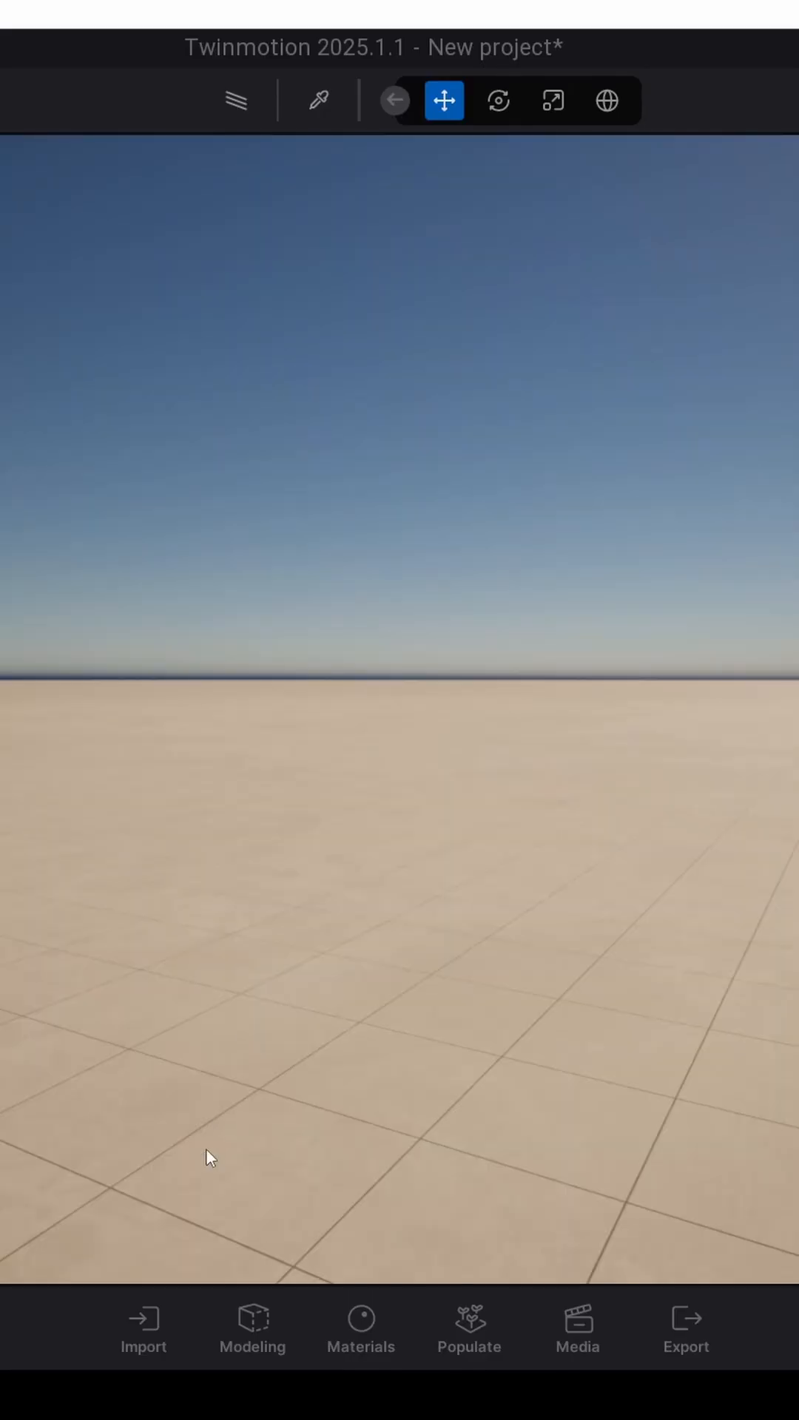
Import the exported FBX office model into the Twinmotion scene.
{"action": "left_click", "coordinate": [142, 1327]}
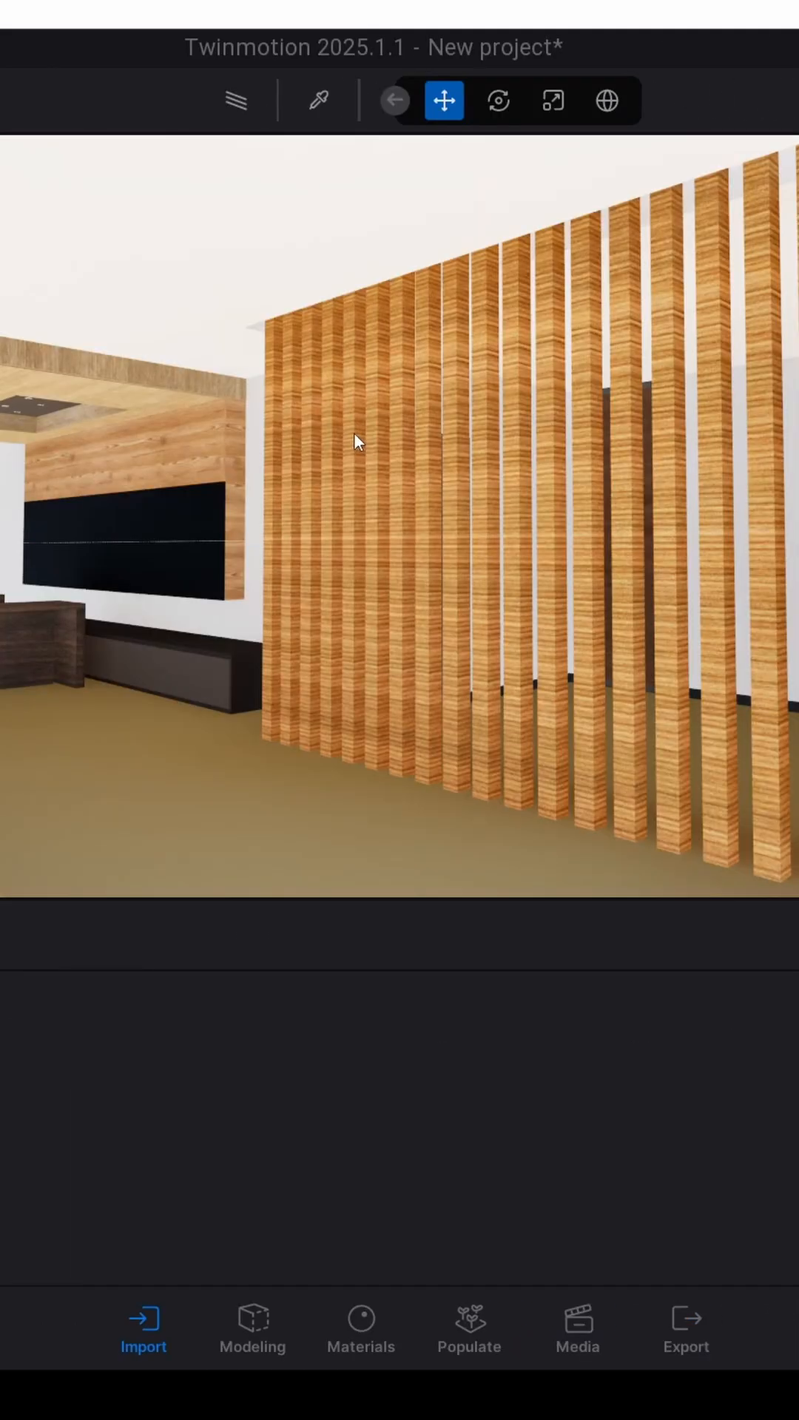
{"action": "left_click", "coordinate": [360, 1326]}
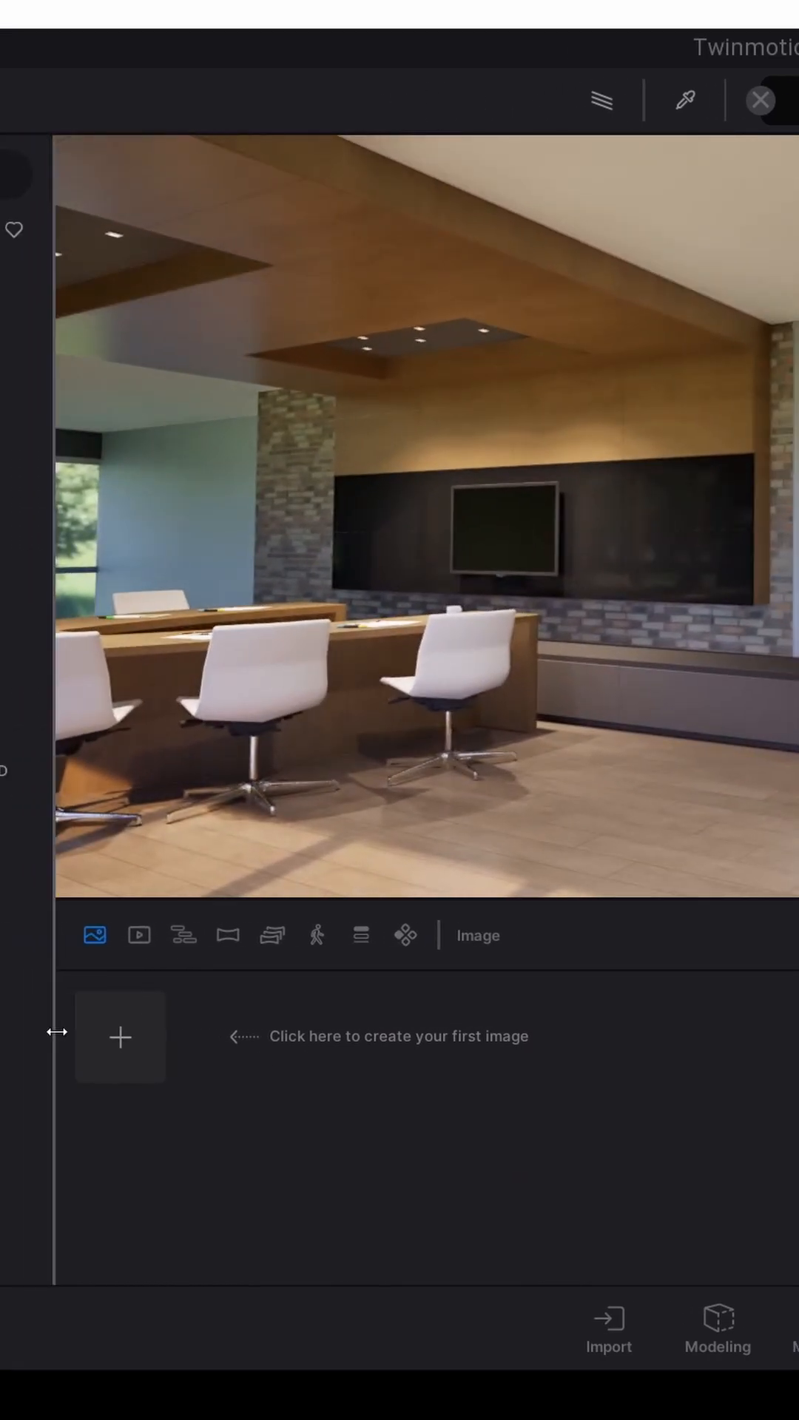
Create Image1 from the current view of the meeting room and slat partition.
{"action": "left_click", "coordinate": [118, 1036]}
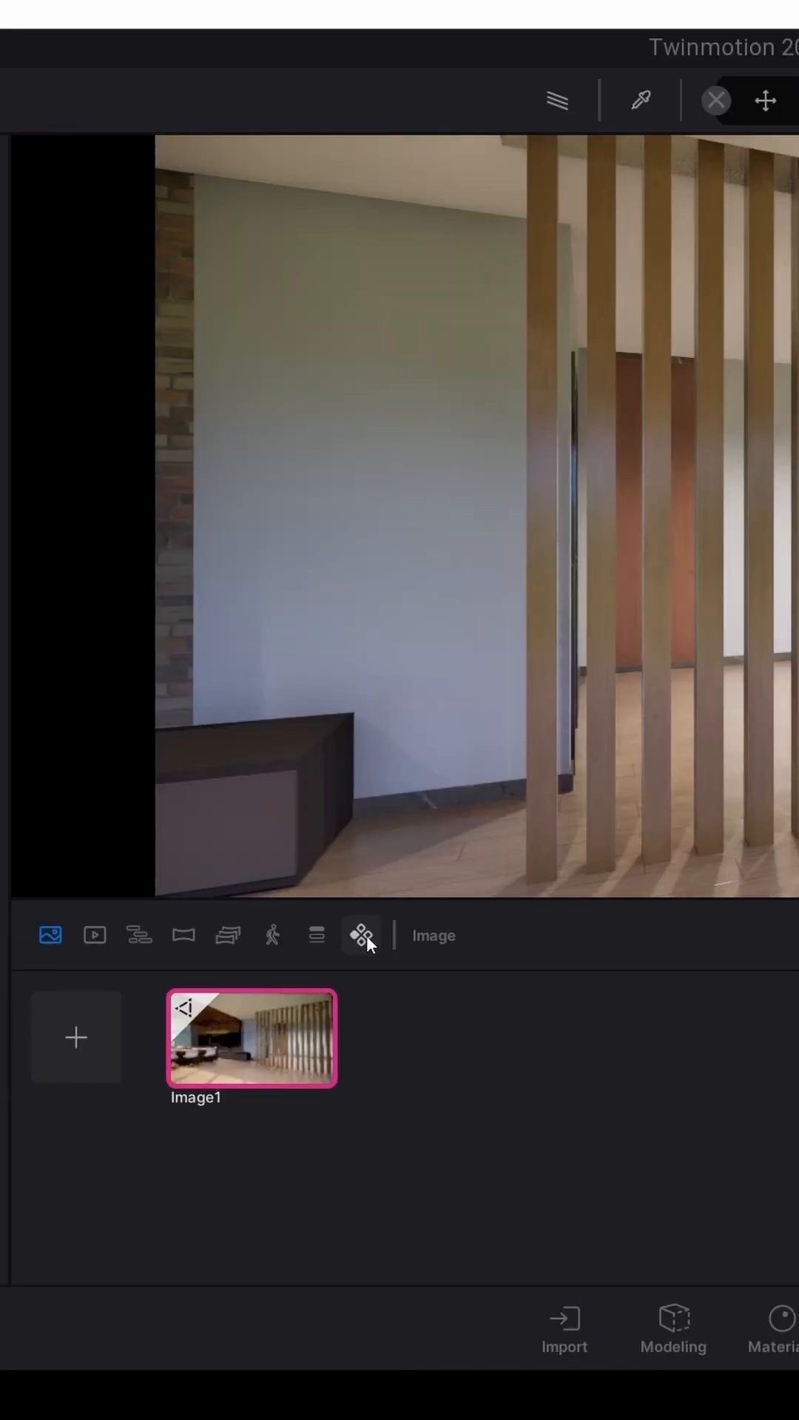
Add a Material switch configuration and assign the wooden slat partition to it.
{"action": "left_click", "coordinate": [360, 935]}
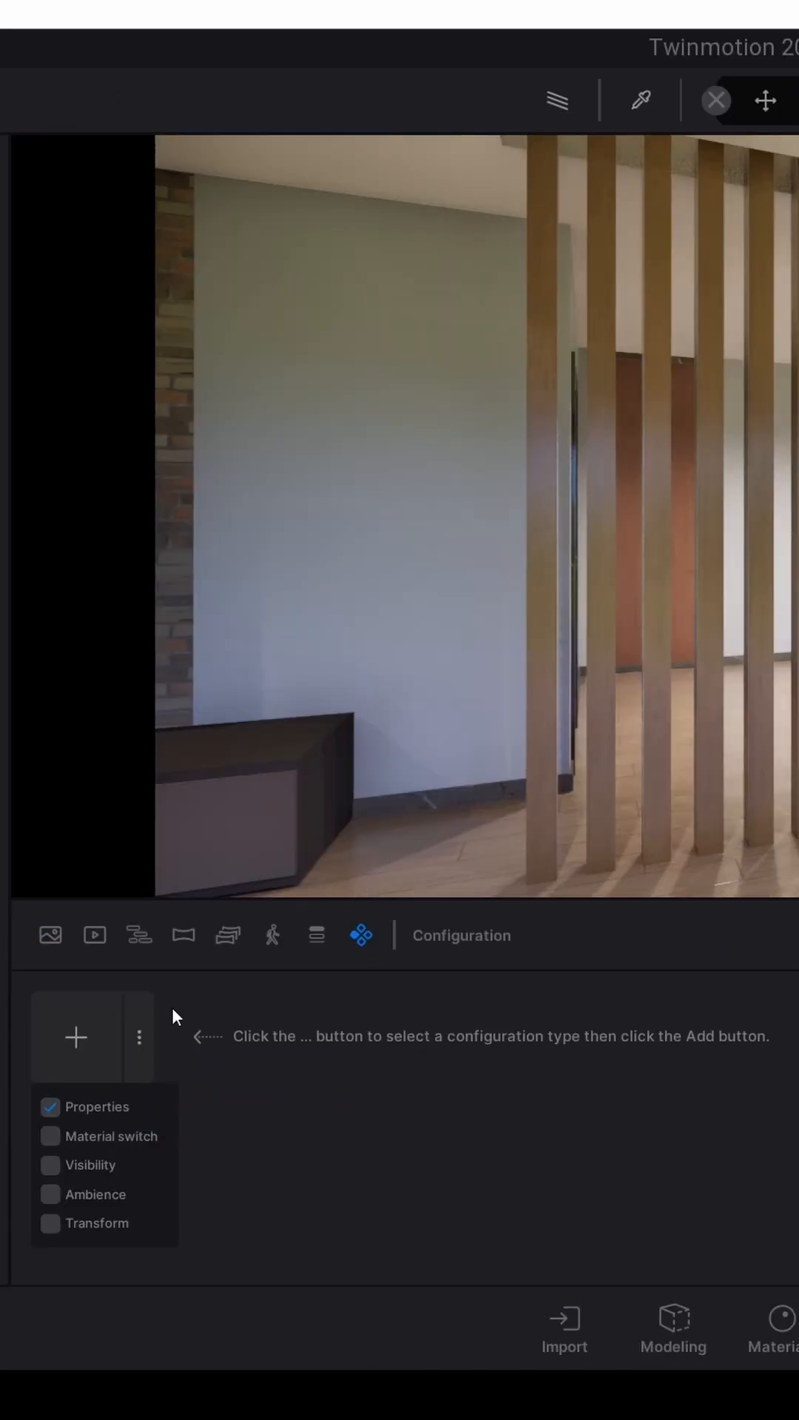
{"action": "mouse_move", "coordinate": [109, 1146]}
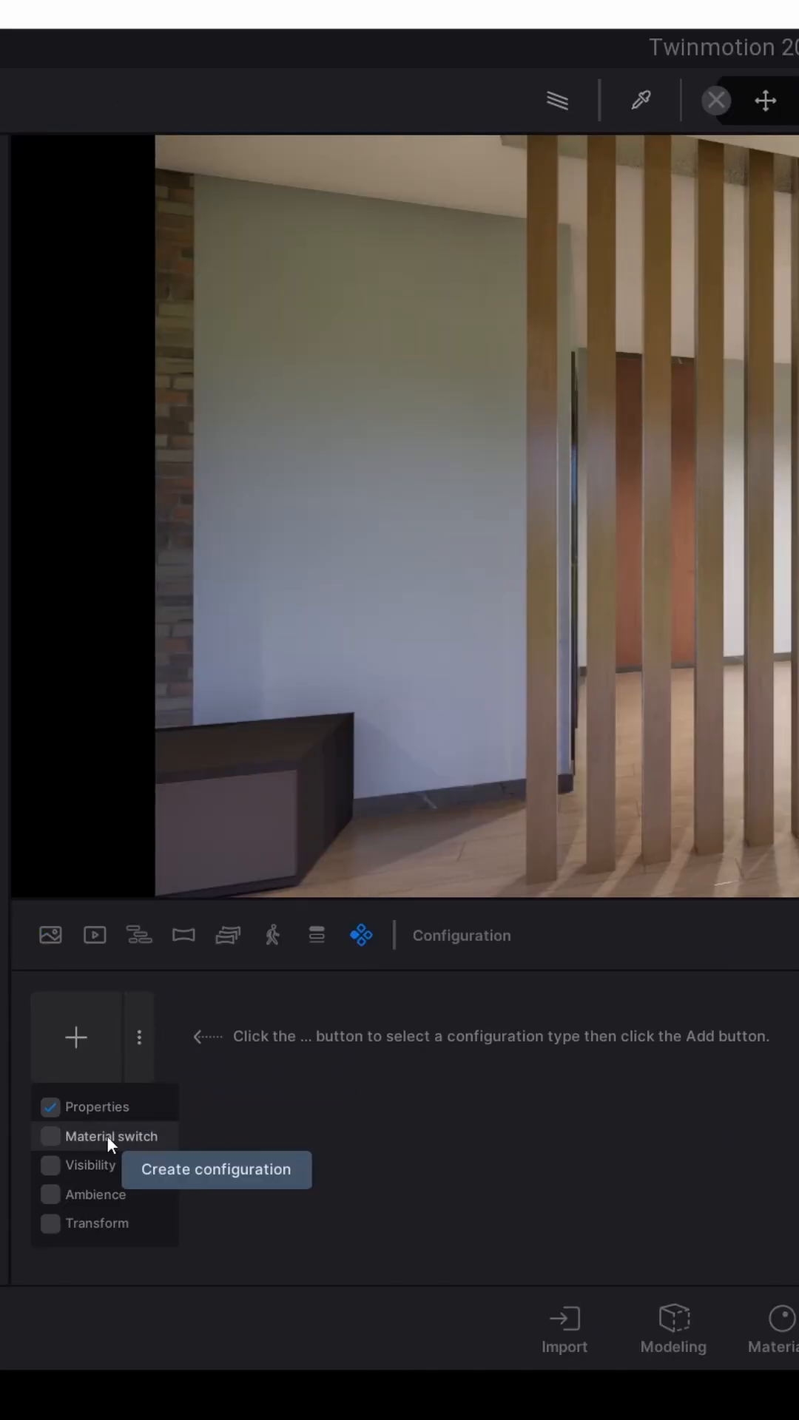
{"action": "left_click", "coordinate": [215, 1169]}
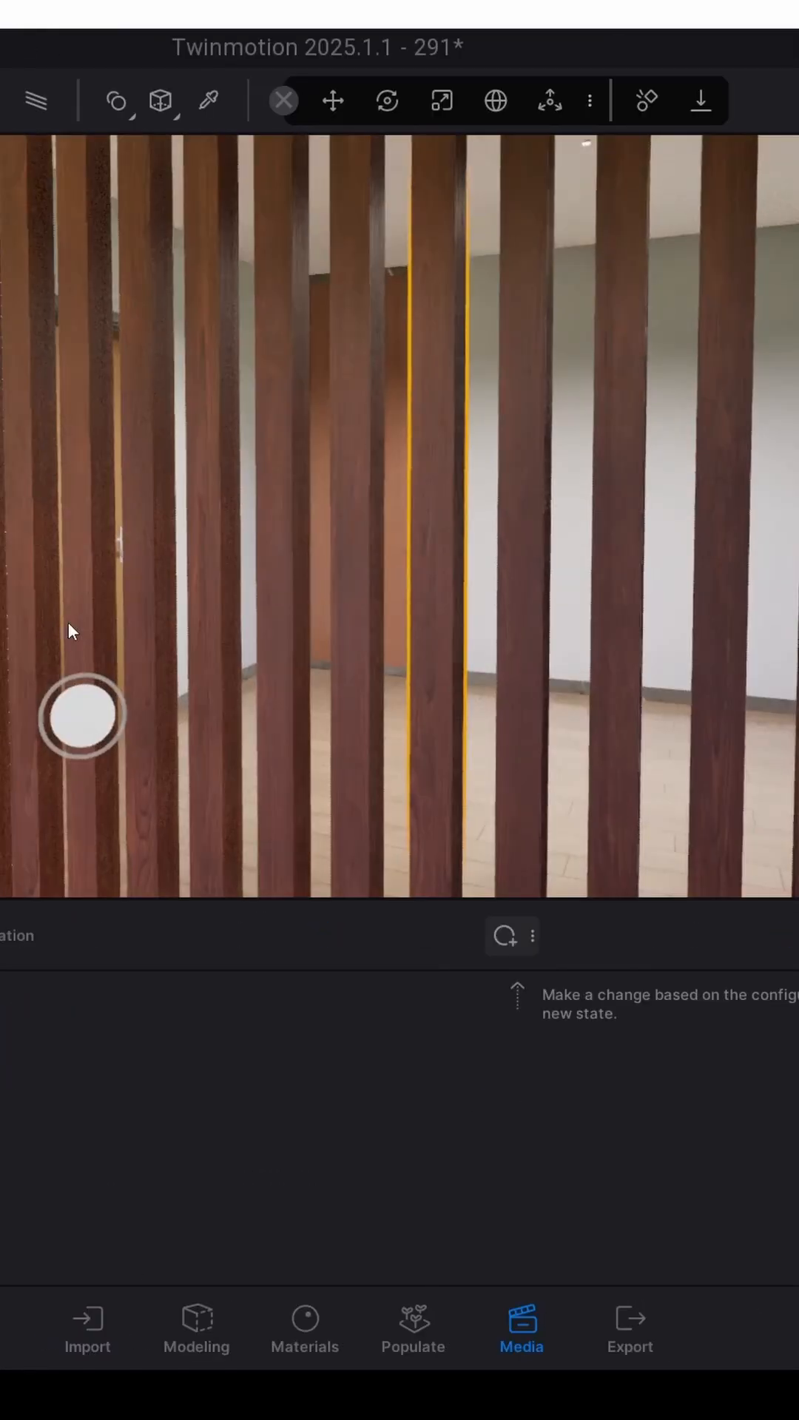
{"action": "left_click", "coordinate": [387, 101]}
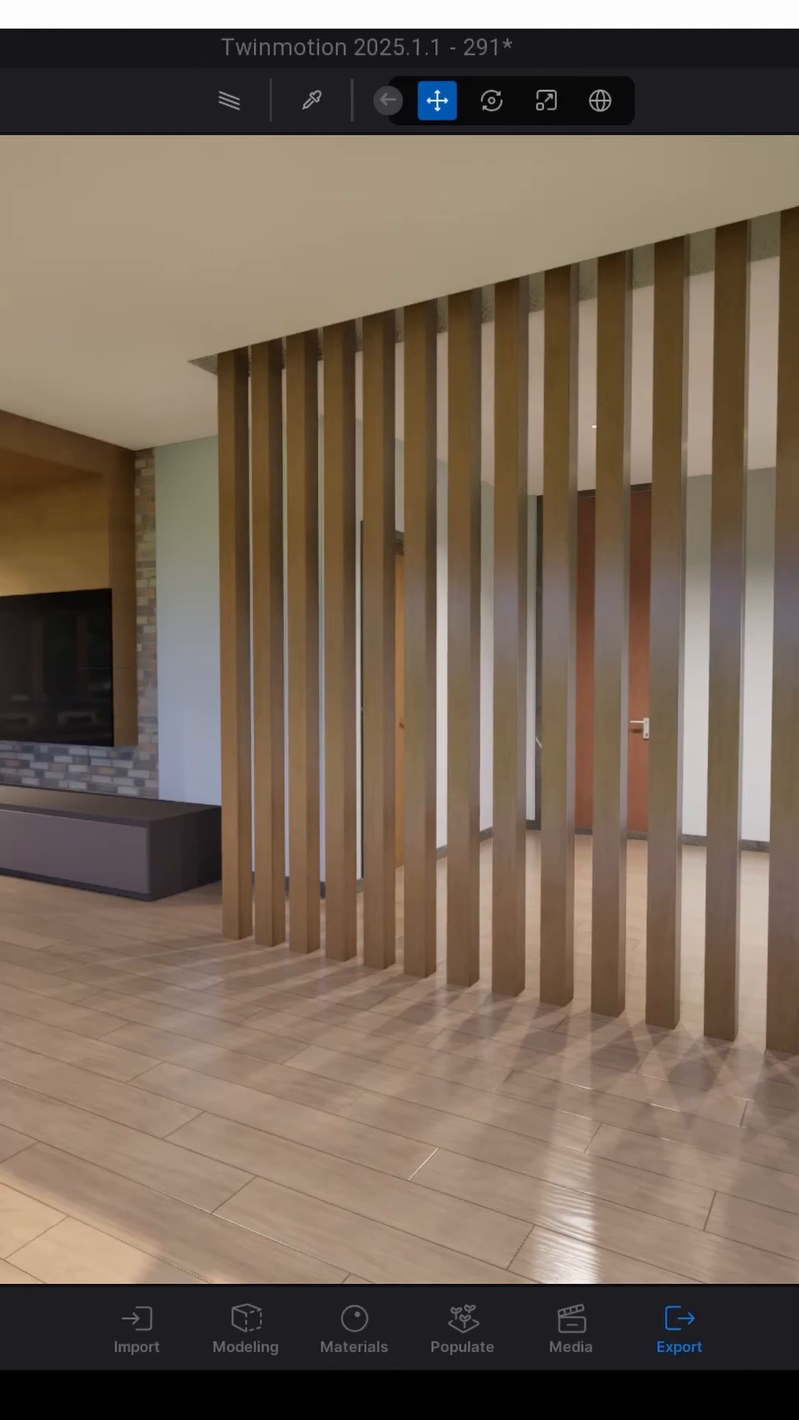
Open Media and switch to the Presentation section.
{"action": "left_click", "coordinate": [678, 1328]}
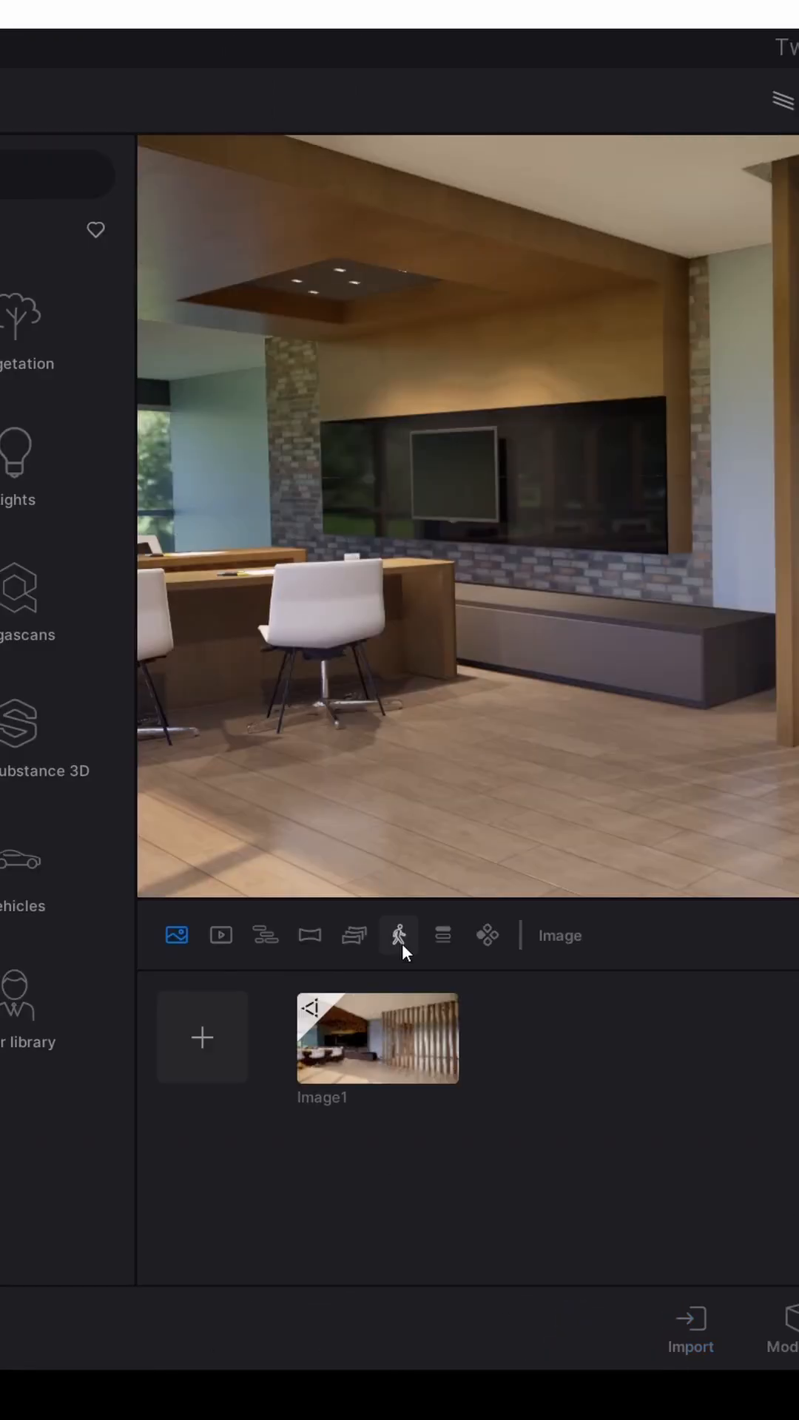
{"action": "left_click", "coordinate": [399, 934]}
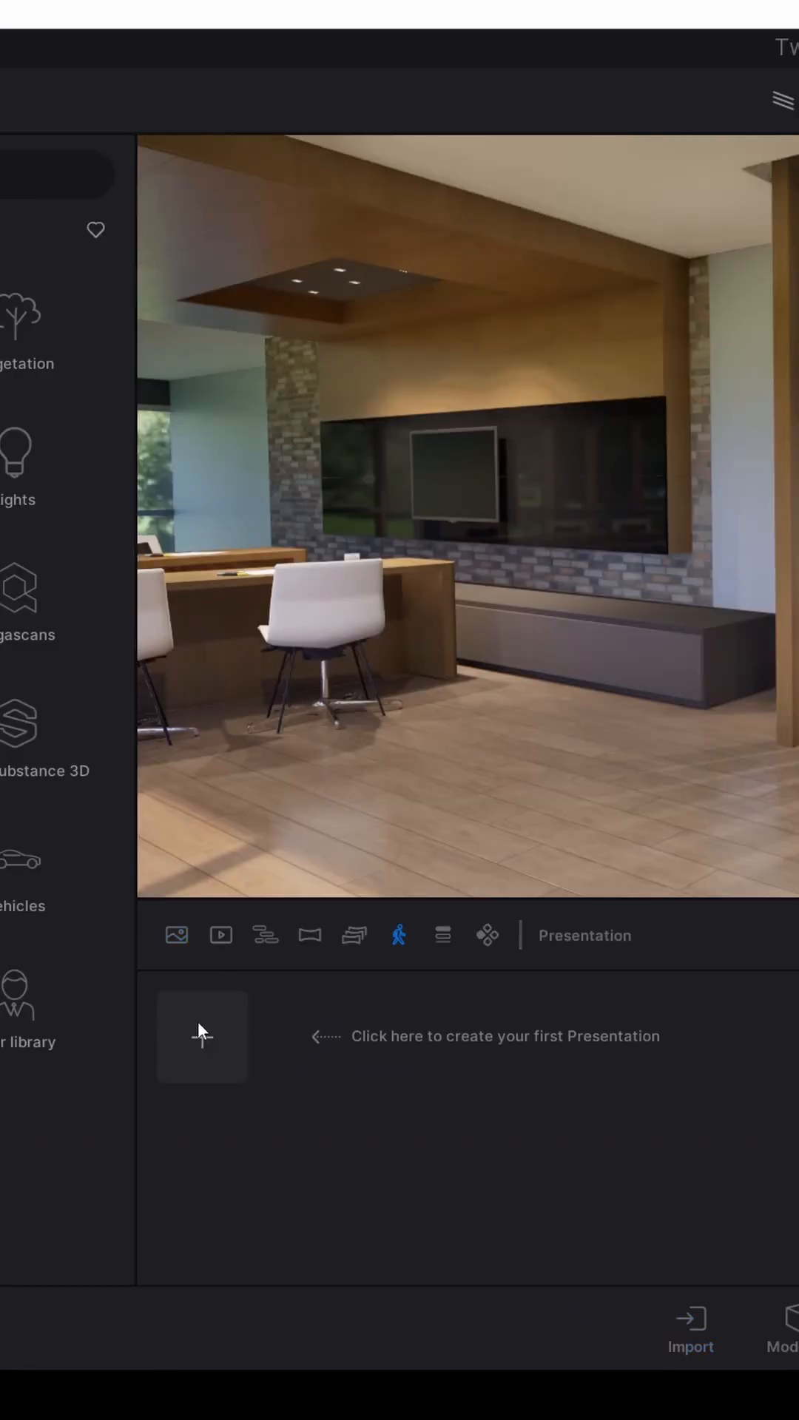